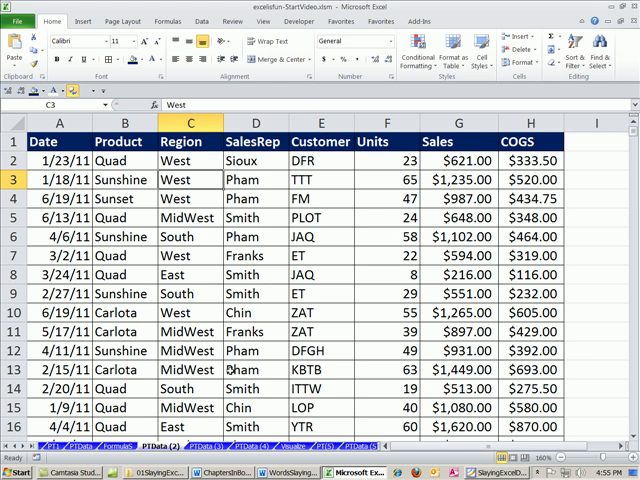
{"action": "mouse_move", "coordinate": [228, 368]}
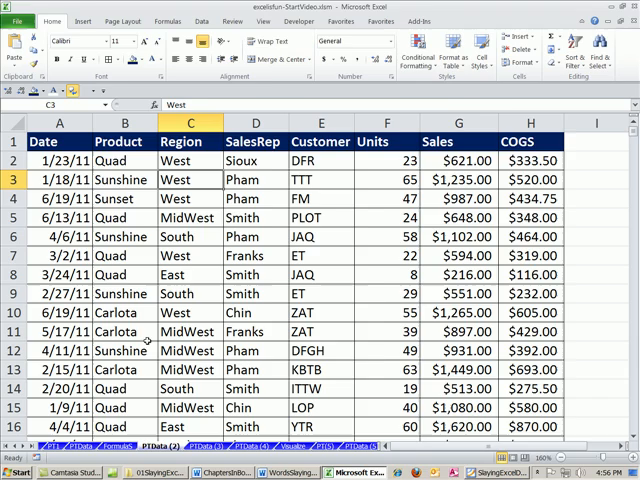
Go to the month-by-region pivot sheet and select a cell inside the sales data
{"action": "left_click", "coordinate": [296, 392]}
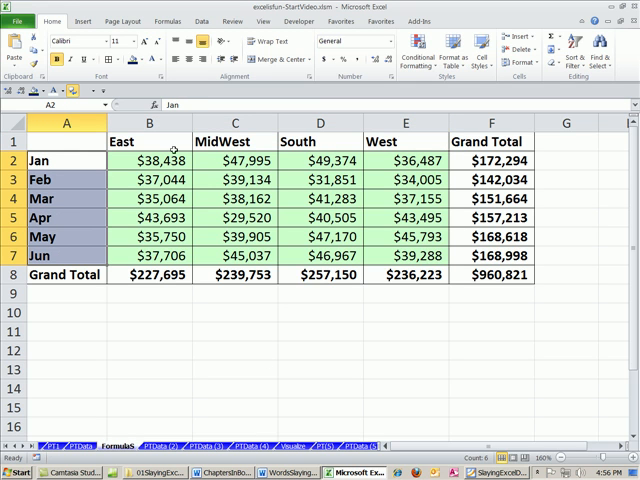
{"action": "left_click", "coordinate": [148, 140]}
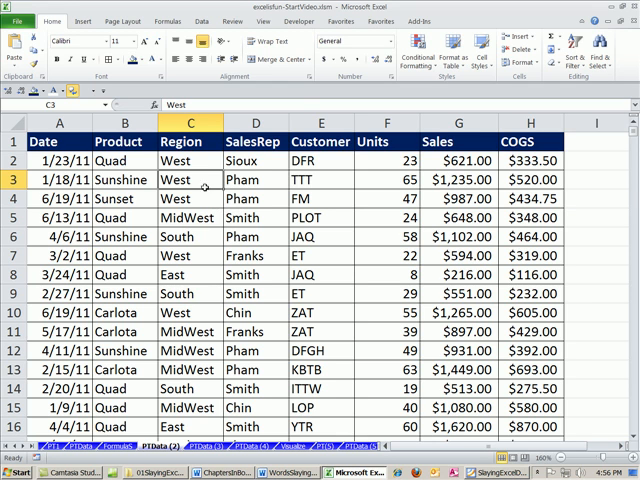
{"action": "left_click", "coordinate": [184, 198]}
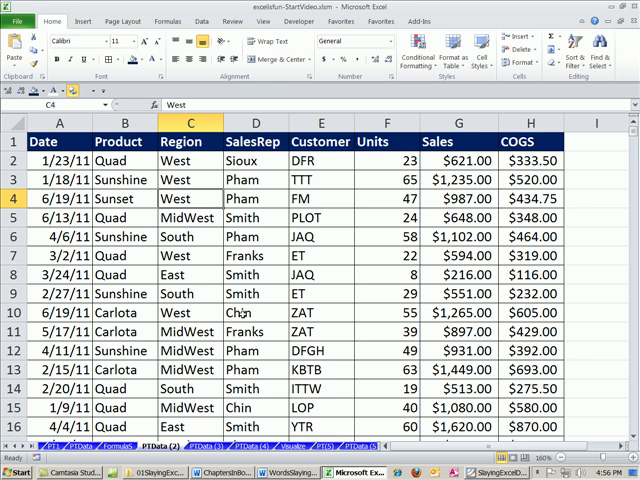
Create a PivotTable from the sales data on a new worksheet (after cancelling once)
{"action": "left_click", "coordinate": [82, 20]}
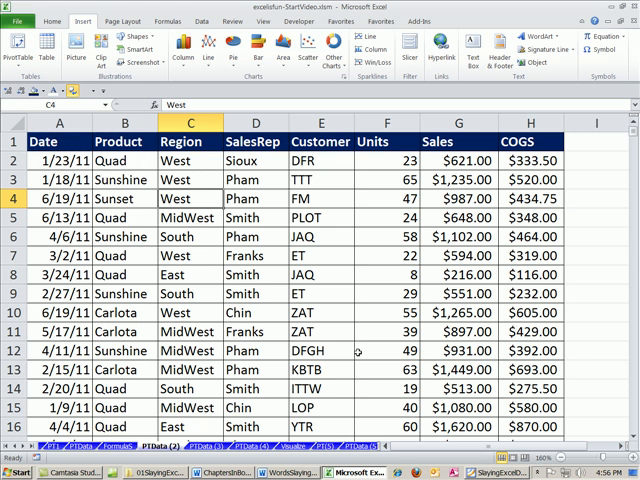
{"action": "left_click", "coordinate": [12, 44]}
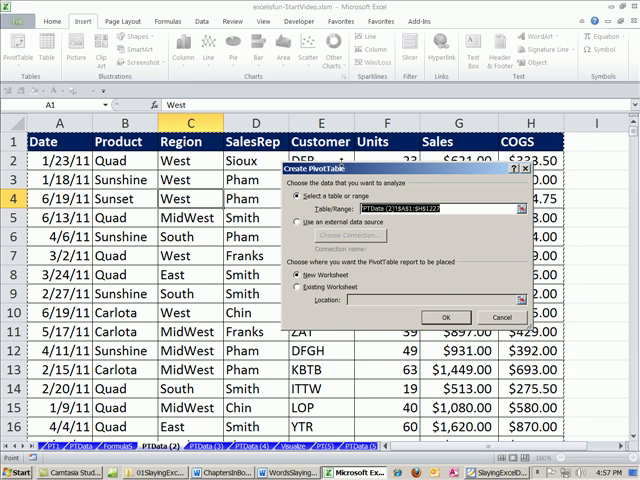
{"action": "mouse_move", "coordinate": [436, 236]}
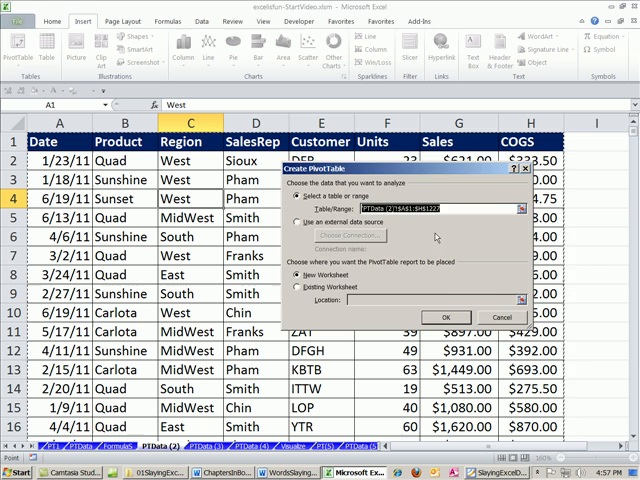
{"action": "left_click", "coordinate": [504, 316]}
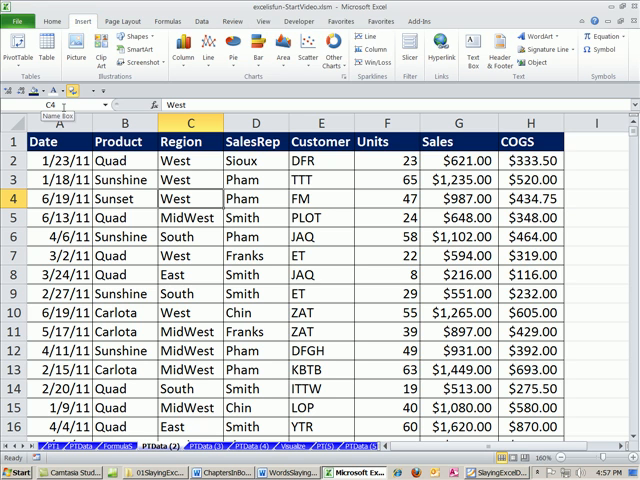
{"action": "left_click", "coordinate": [14, 48]}
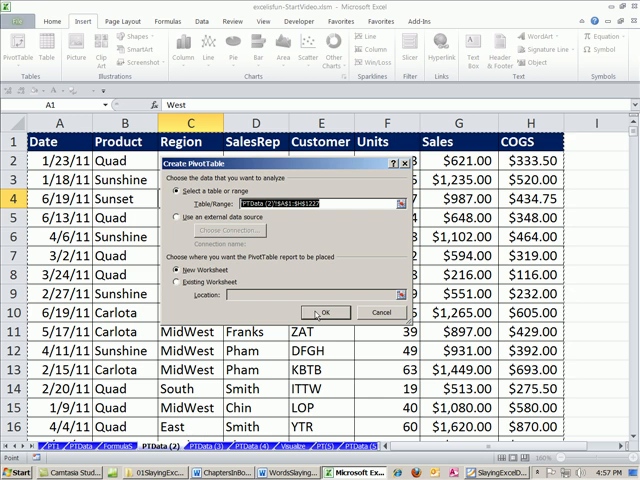
{"action": "left_click", "coordinate": [324, 312]}
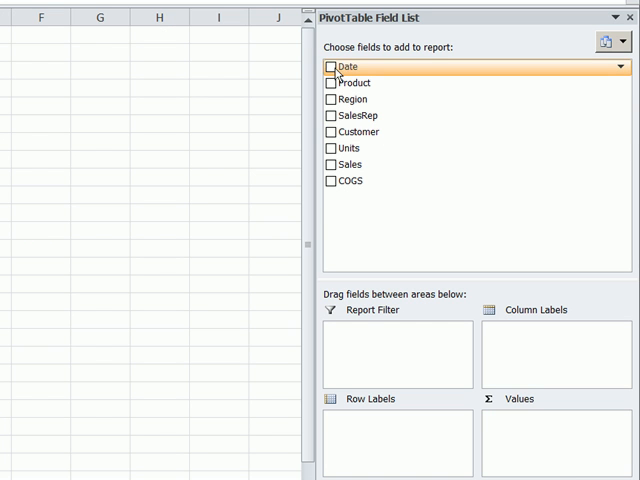
Put Date in the row labels and Sales as Sum of Sales in the values
{"action": "left_click_drag", "start_coordinate": [344, 68], "coordinate": [368, 384]}
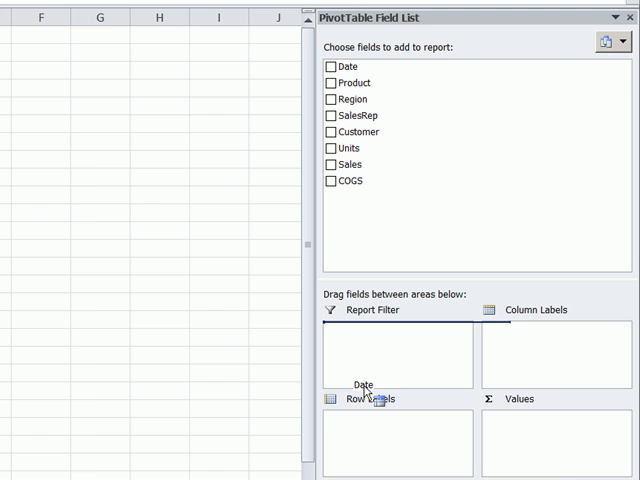
{"action": "left_click", "coordinate": [330, 68]}
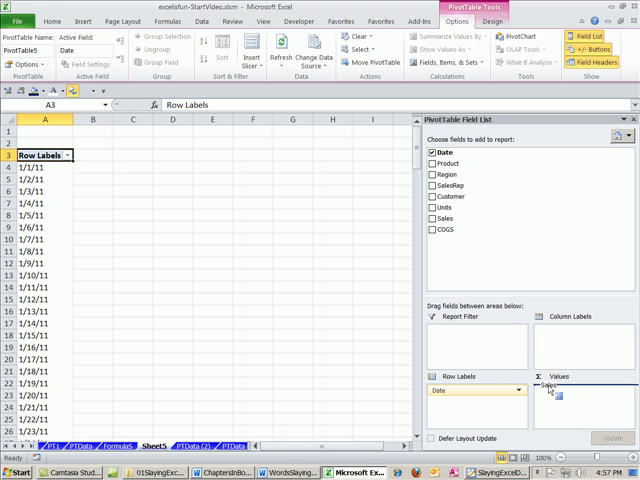
{"action": "left_click", "coordinate": [432, 216]}
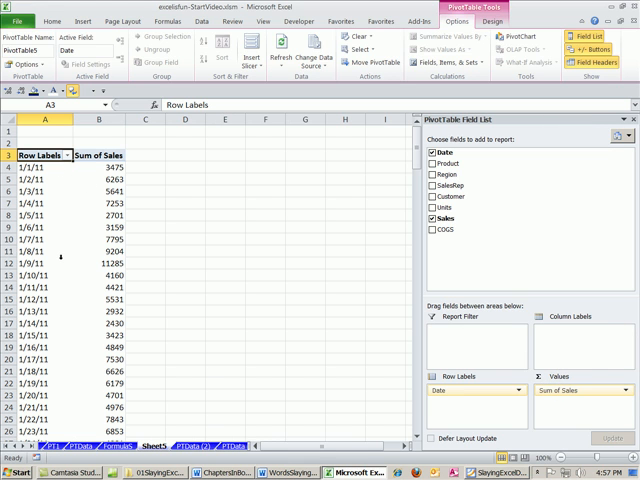
{"action": "mouse_move", "coordinate": [52, 194]}
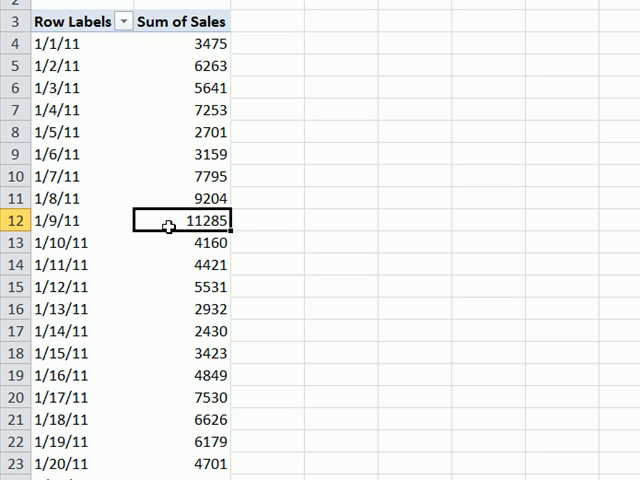
{"action": "mouse_move", "coordinate": [50, 220]}
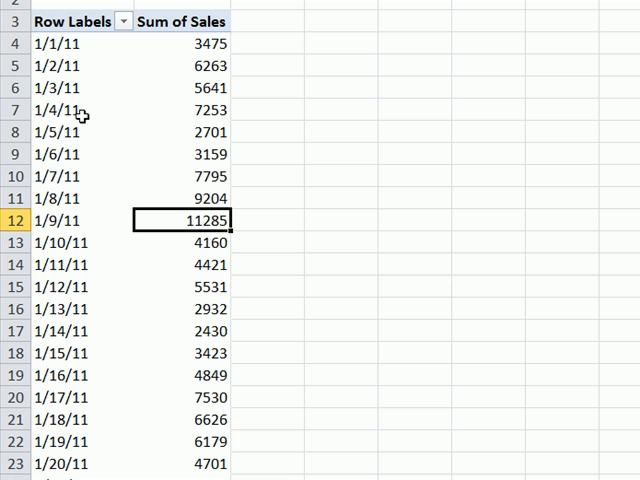
{"action": "mouse_move", "coordinate": [84, 268]}
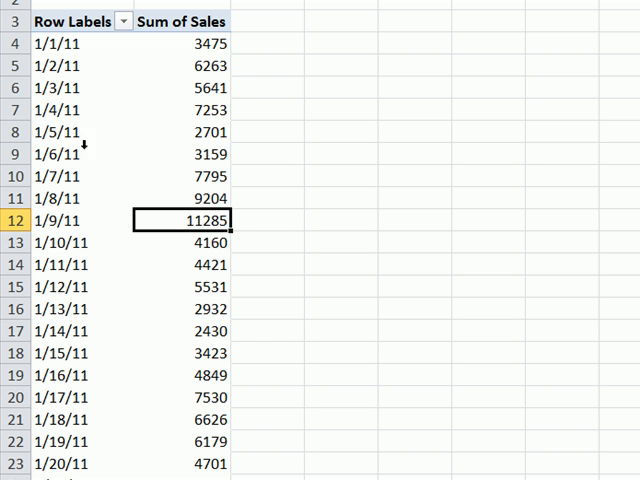
Group the pivot dates by Months and Years
{"action": "left_click", "coordinate": [70, 88]}
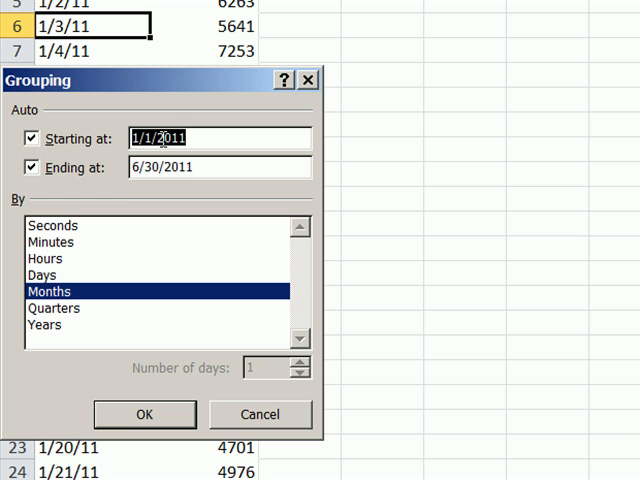
{"action": "mouse_move", "coordinate": [208, 220]}
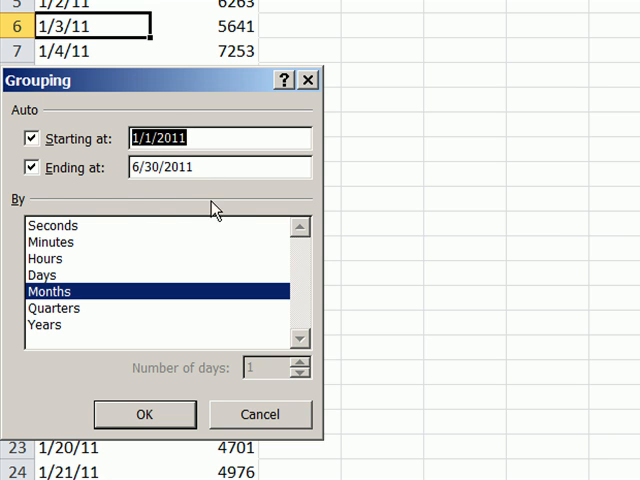
{"action": "mouse_move", "coordinate": [216, 208]}
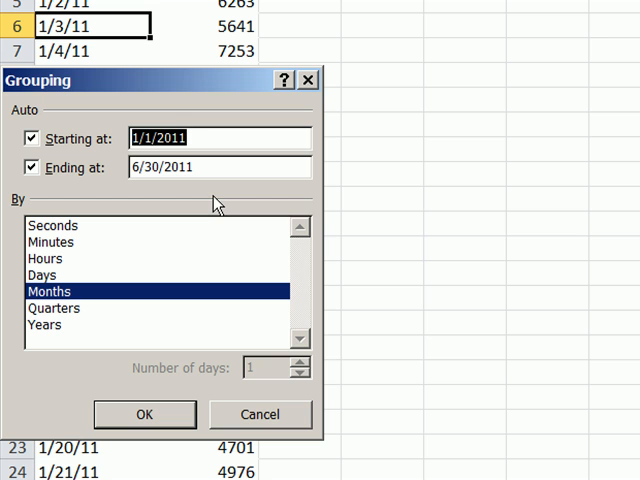
{"action": "mouse_move", "coordinate": [62, 338]}
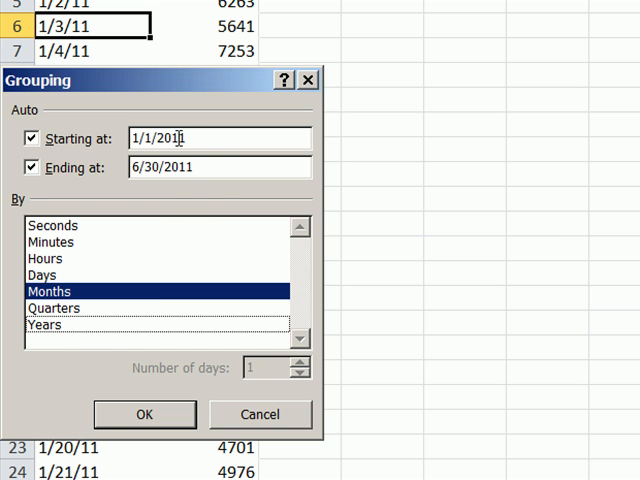
{"action": "left_click", "coordinate": [46, 324]}
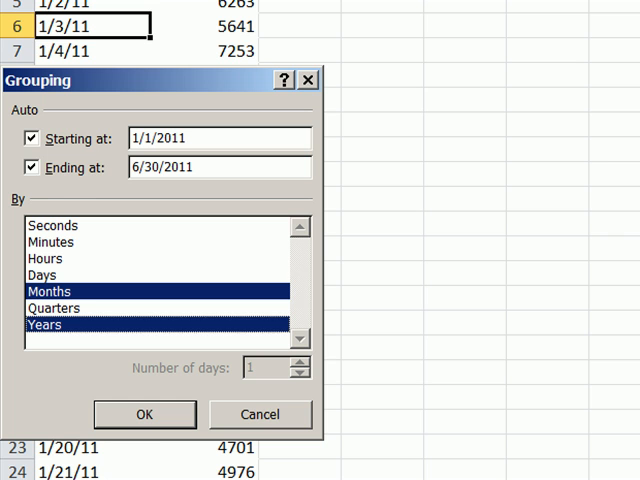
{"action": "left_click", "coordinate": [144, 414]}
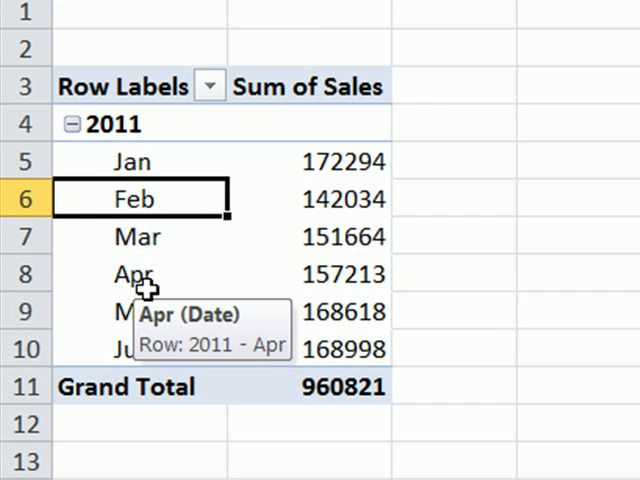
{"action": "mouse_move", "coordinate": [150, 198]}
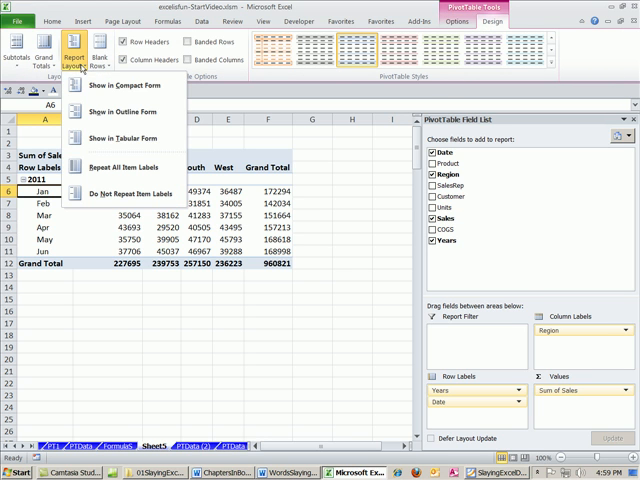
{"action": "mouse_move", "coordinate": [118, 138]}
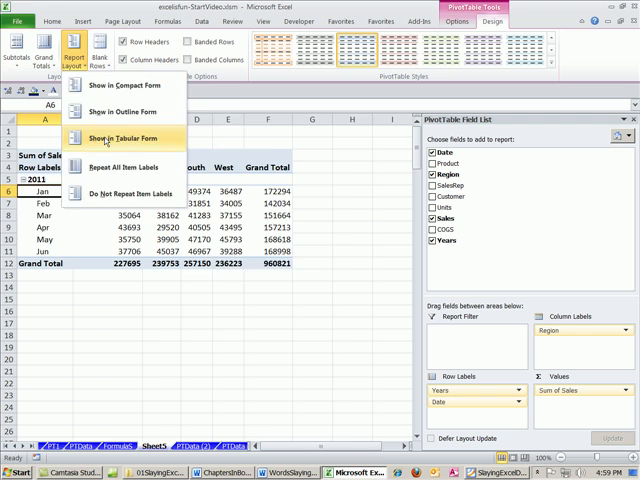
Show the pivot table in Tabular Form and select a sales value cell in it
{"action": "left_click", "coordinate": [120, 138]}
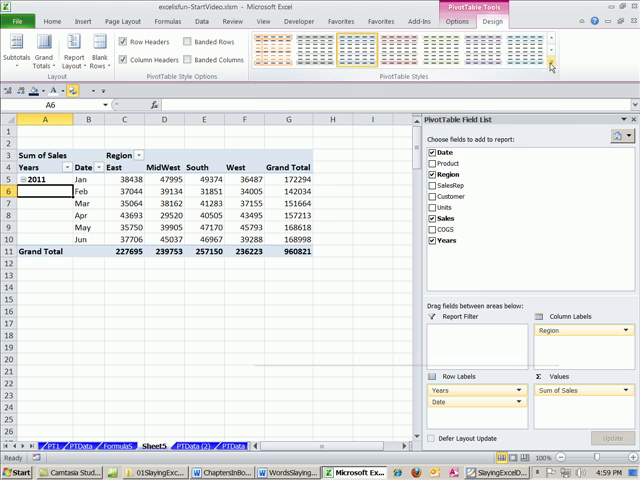
{"action": "left_click", "coordinate": [552, 64]}
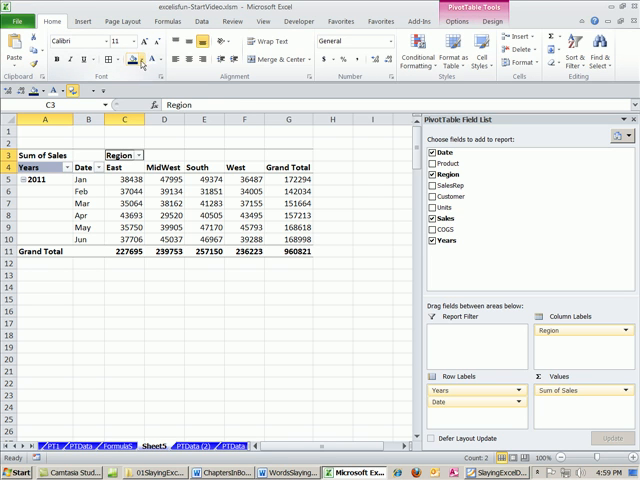
{"action": "left_click", "coordinate": [134, 58]}
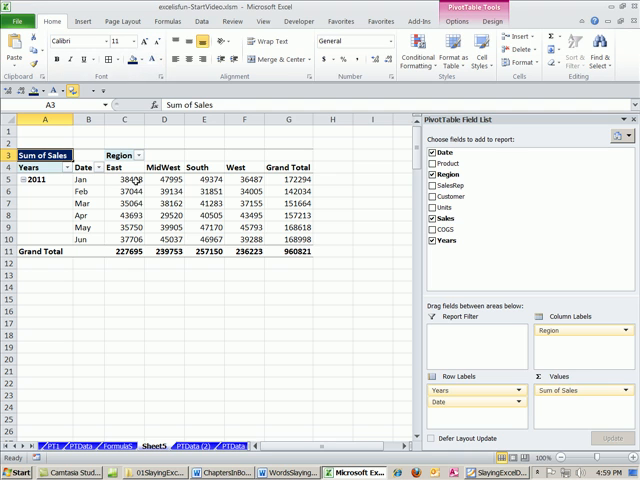
Bring up Value Field Settings for the Sum of Sales field
{"action": "right_click", "coordinate": [124, 180]}
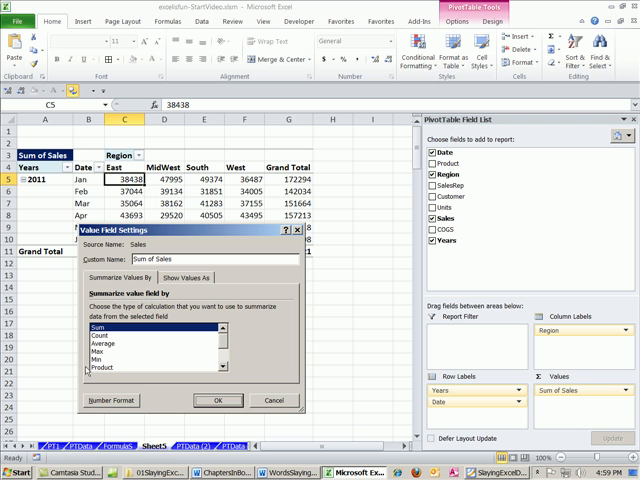
{"action": "mouse_move", "coordinate": [446, 216]}
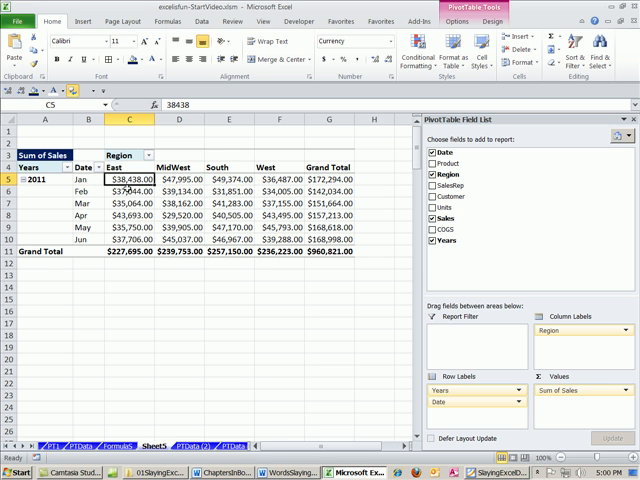
{"action": "mouse_move", "coordinate": [256, 316]}
{"action": "type", "text": "PT2"}
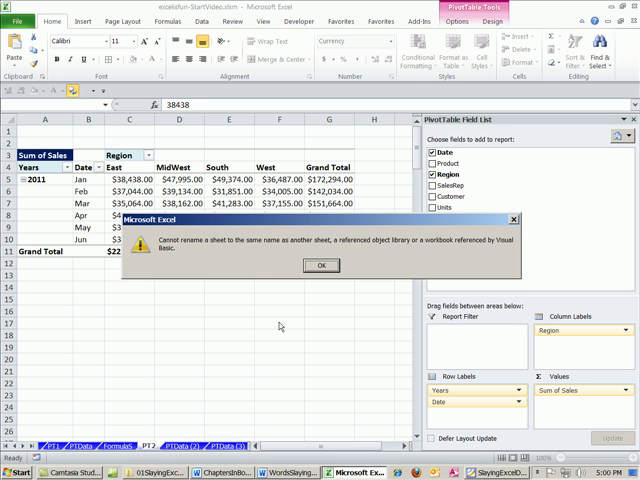
Dismiss the duplicate sheet name warning so a unique name can be entered
{"action": "left_click", "coordinate": [320, 264]}
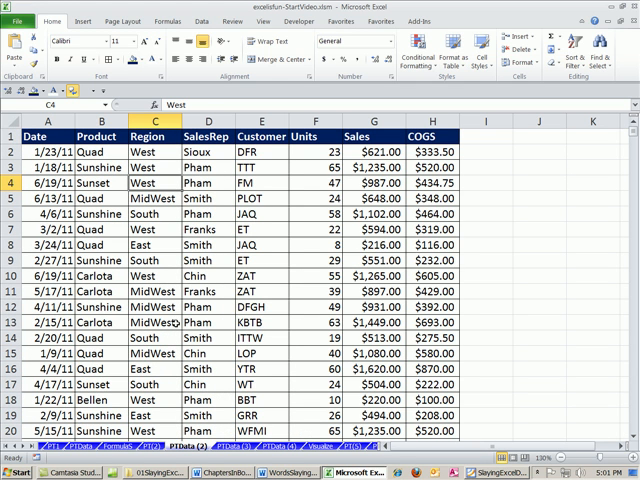
{"action": "mouse_move", "coordinate": [296, 188]}
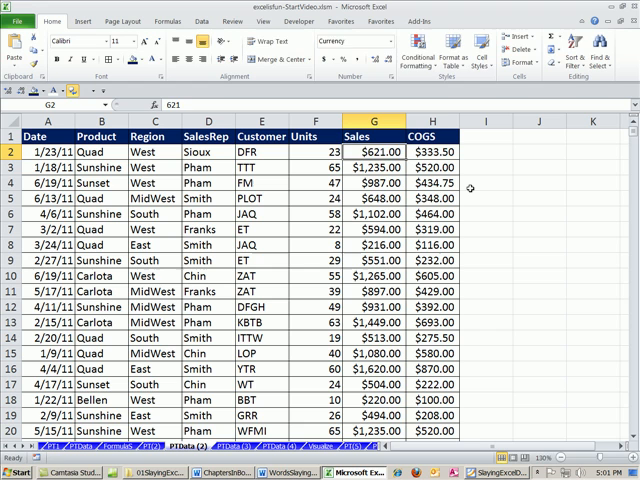
Change a West sales amount to 500000 in the data and return to the pivot table sheet
{"action": "type", "text": "50000"}
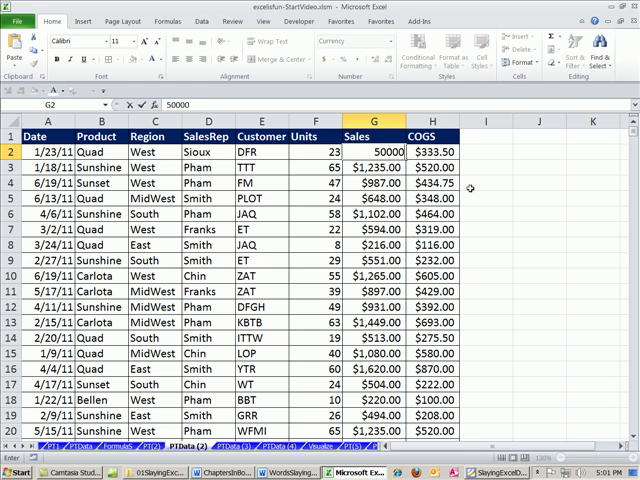
{"action": "type", "text": "500000"}
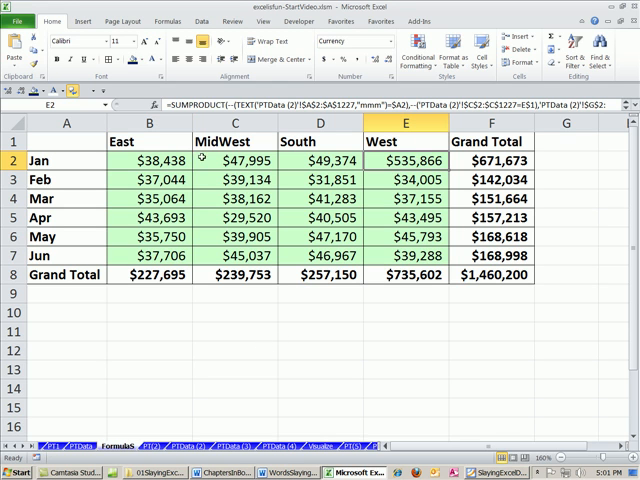
{"action": "mouse_move", "coordinate": [412, 160]}
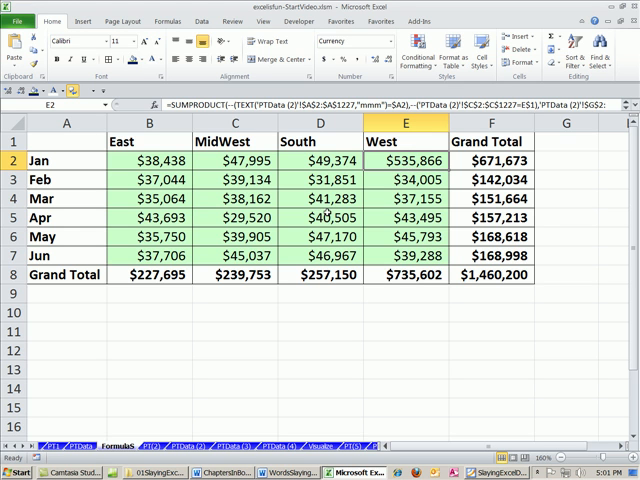
{"action": "left_click", "coordinate": [196, 436]}
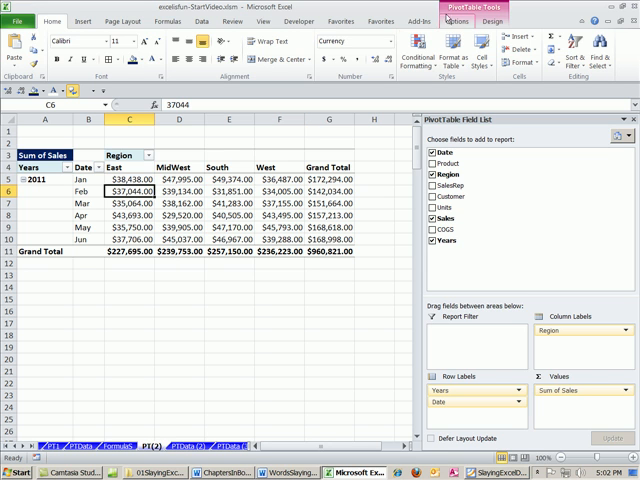
Bring up the pivot table's refresh option via PivotTable Tools and the right-click menu
{"action": "left_click", "coordinate": [456, 20]}
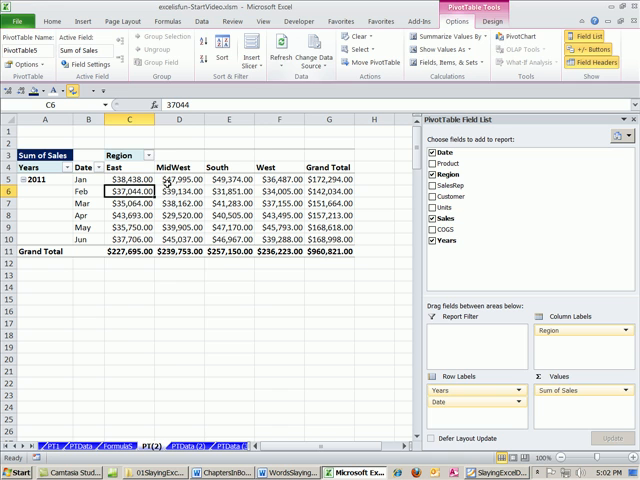
{"action": "right_click", "coordinate": [128, 188]}
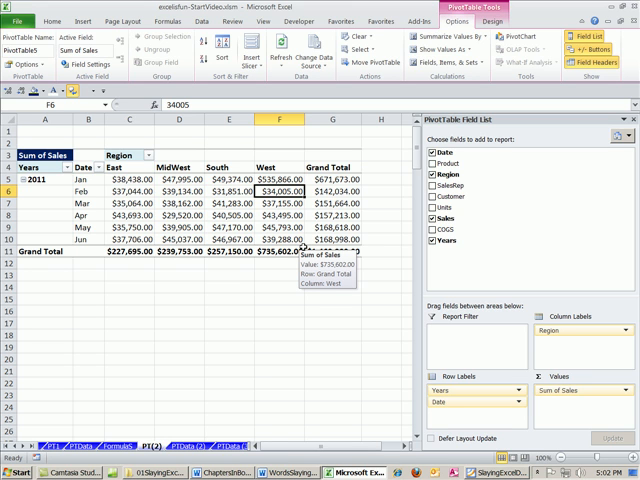
{"action": "mouse_move", "coordinate": [332, 240]}
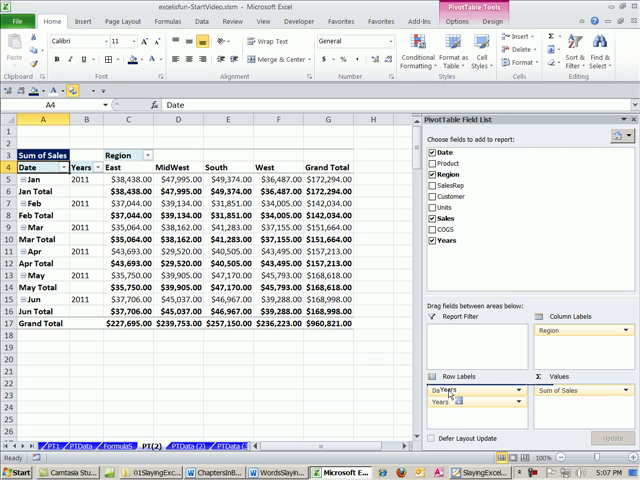
Move Years below Date in the Row Labels area so each month gets a subtotal
{"action": "left_click_drag", "start_coordinate": [446, 400], "coordinate": [446, 390]}
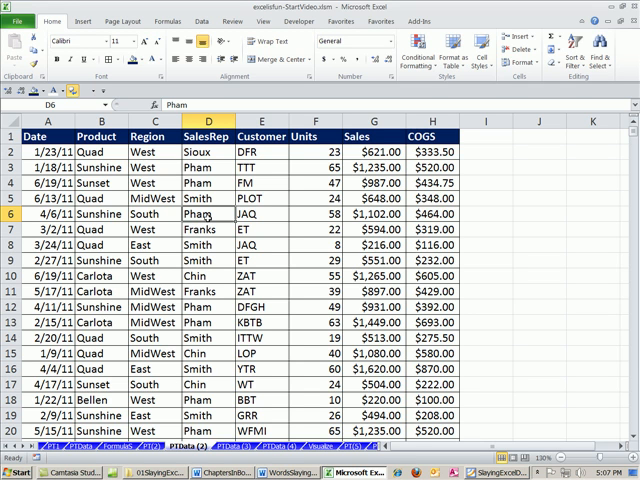
Create a second PivotTable on a new sheet and add Date as its row labels
{"action": "left_click", "coordinate": [84, 20]}
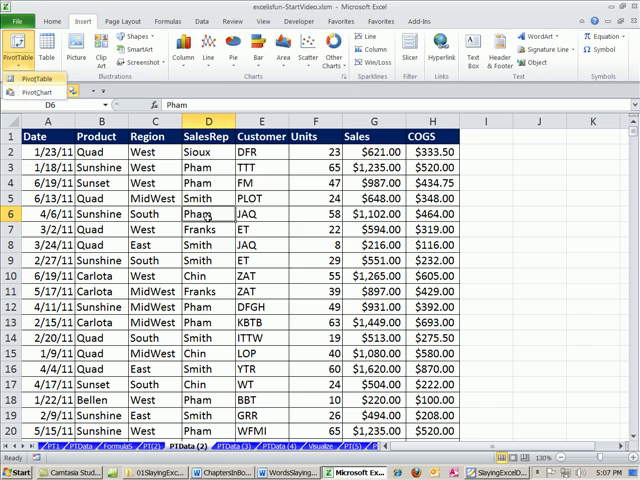
{"action": "left_click", "coordinate": [16, 44]}
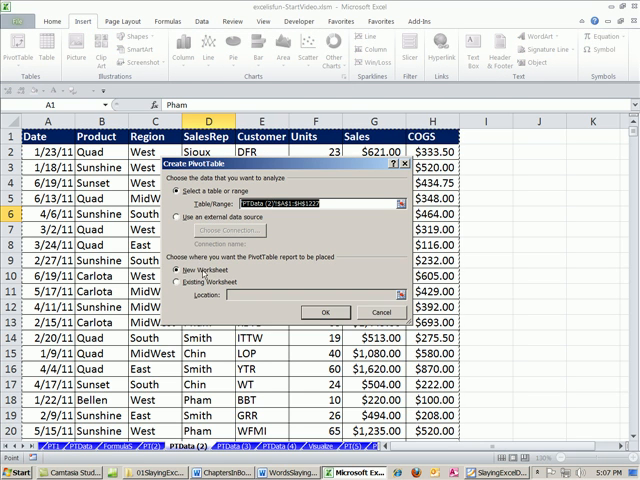
{"action": "left_click", "coordinate": [324, 312]}
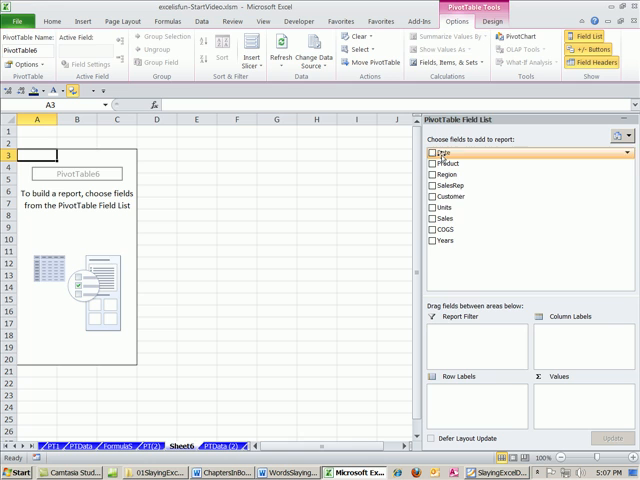
{"action": "left_click", "coordinate": [432, 152]}
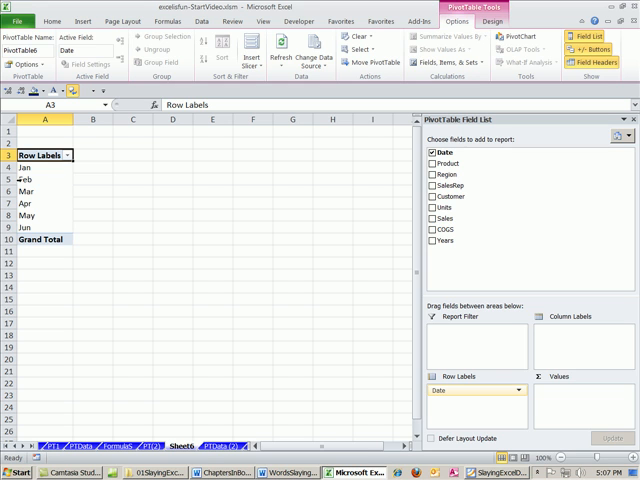
{"action": "mouse_move", "coordinate": [360, 228]}
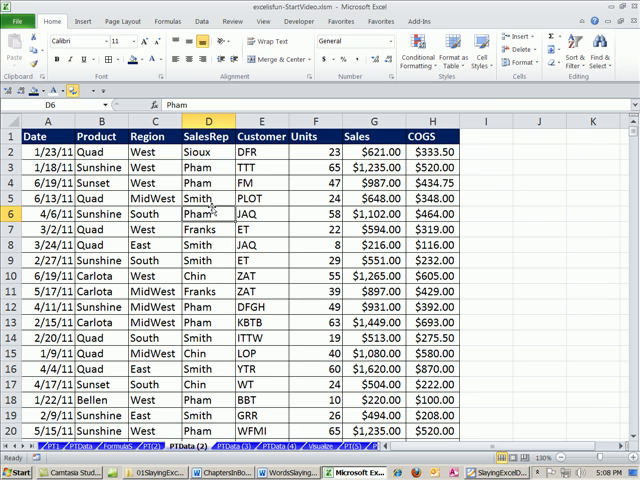
Use the PivotTable Wizard to build a blank pivot table on a new sheet with its own separate data
{"action": "left_click", "coordinate": [208, 204]}
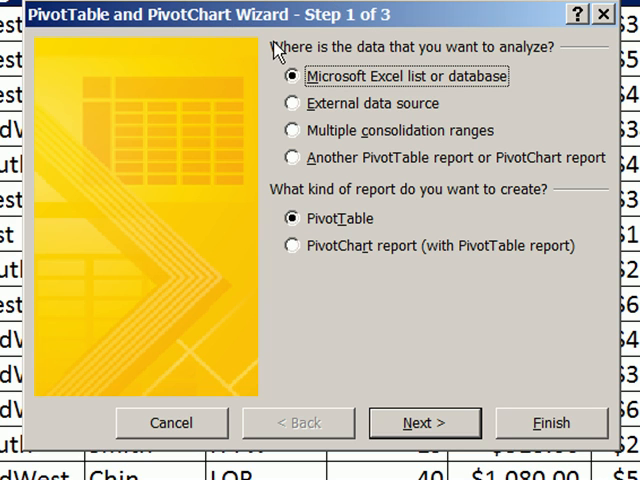
{"action": "mouse_move", "coordinate": [400, 30]}
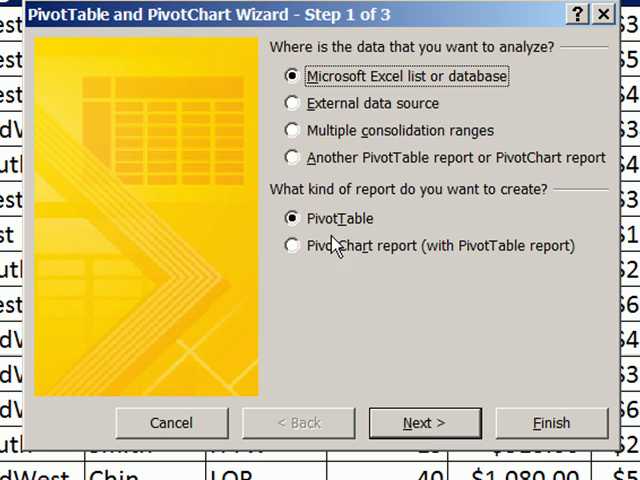
{"action": "left_click", "coordinate": [424, 422]}
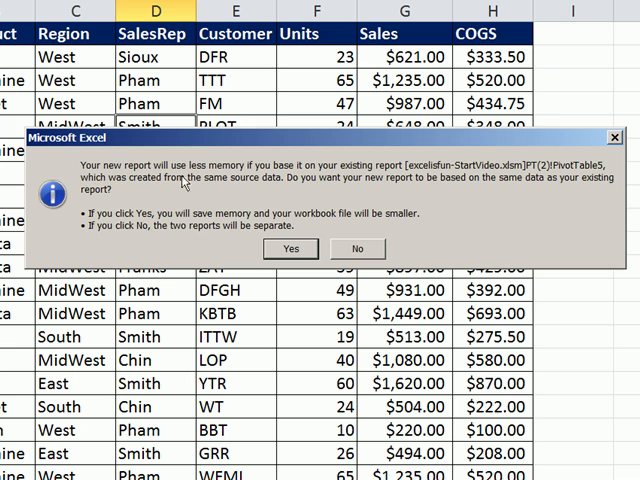
{"action": "mouse_move", "coordinate": [576, 184]}
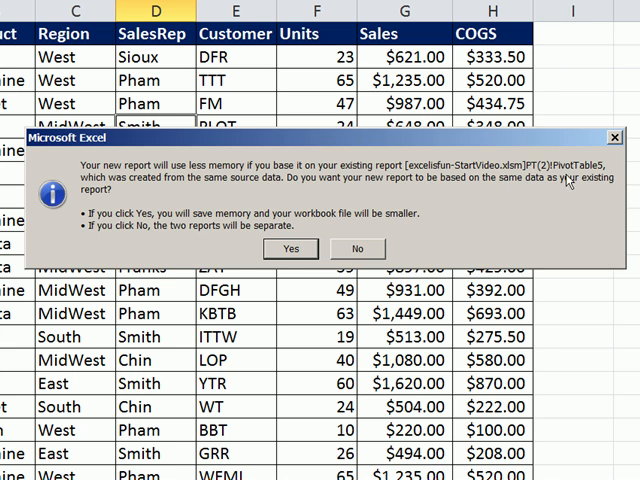
{"action": "mouse_move", "coordinate": [304, 196]}
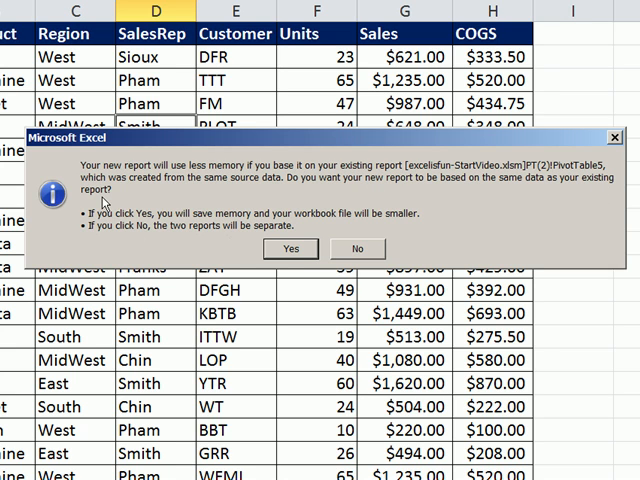
{"action": "mouse_move", "coordinate": [356, 250]}
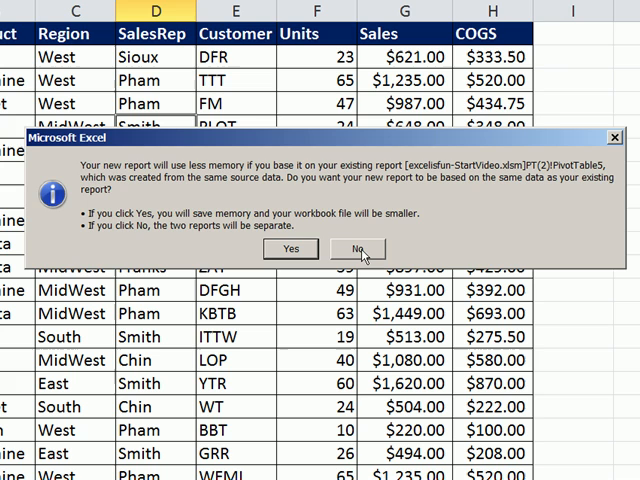
{"action": "left_click", "coordinate": [356, 250]}
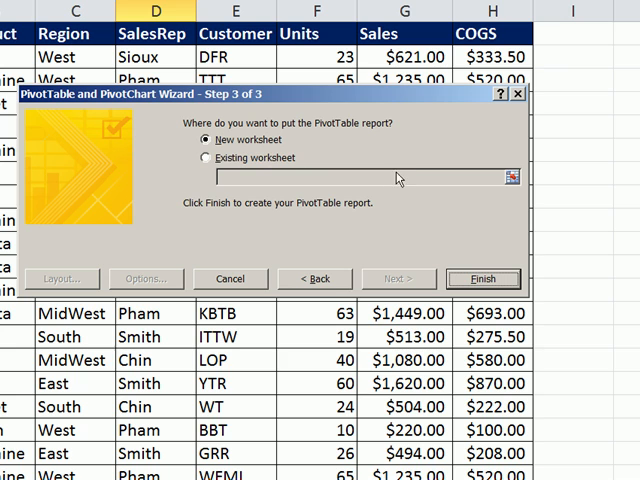
{"action": "mouse_move", "coordinate": [380, 212]}
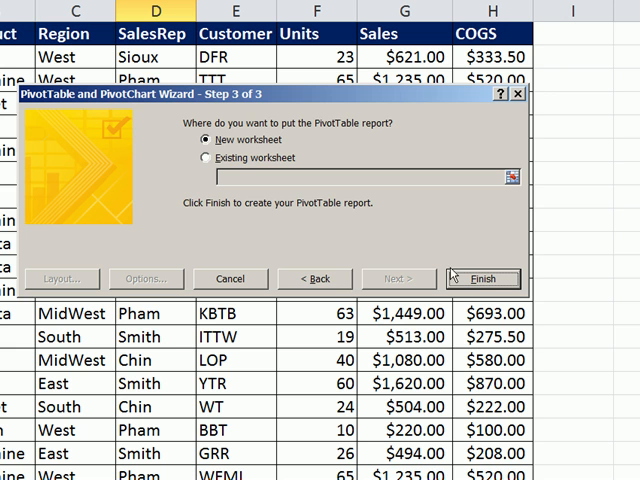
{"action": "left_click", "coordinate": [484, 278]}
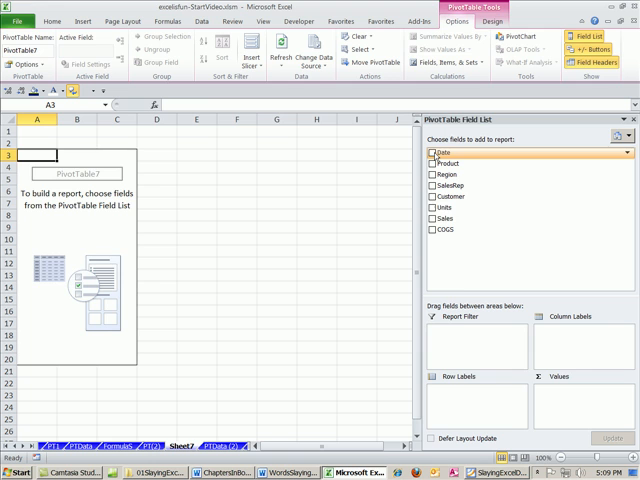
Add Date as row labels grouped by Days in 7-day periods starting 1/3/2011
{"action": "left_click", "coordinate": [436, 152]}
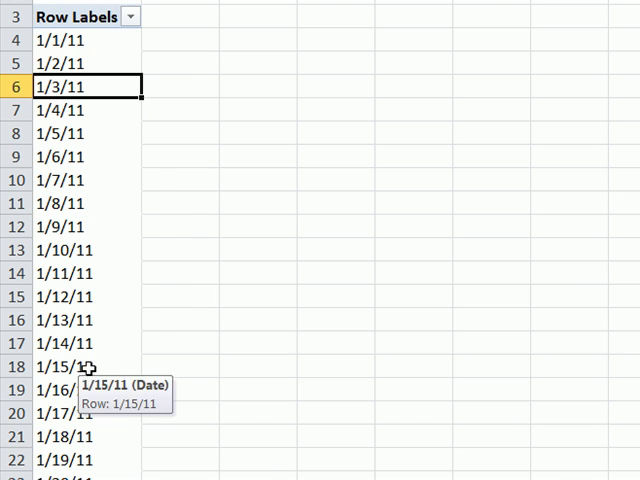
{"action": "mouse_move", "coordinate": [160, 126]}
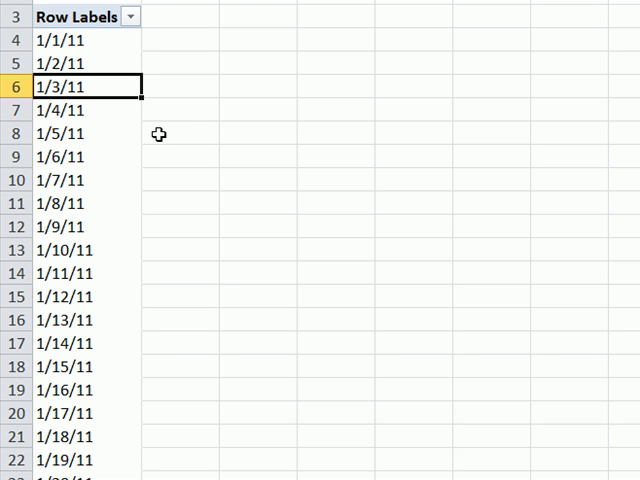
{"action": "mouse_move", "coordinate": [124, 120]}
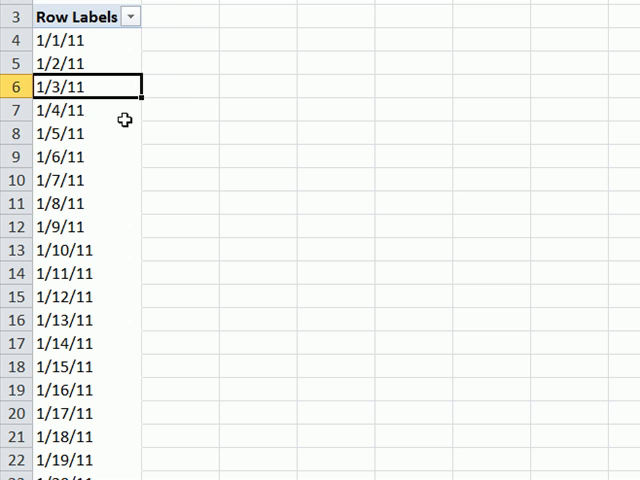
{"action": "mouse_move", "coordinate": [84, 48]}
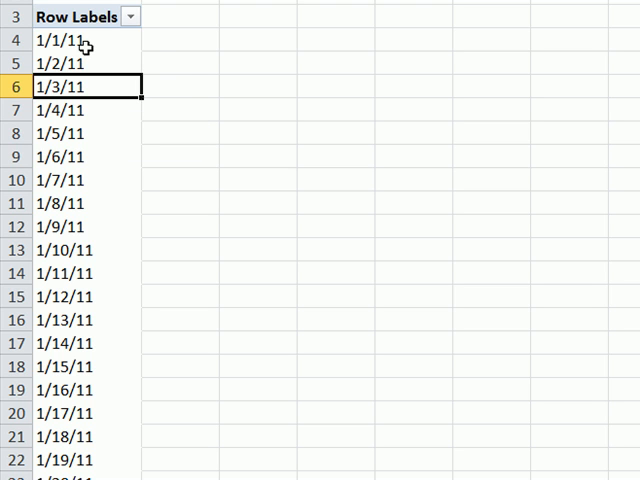
{"action": "right_click", "coordinate": [56, 40]}
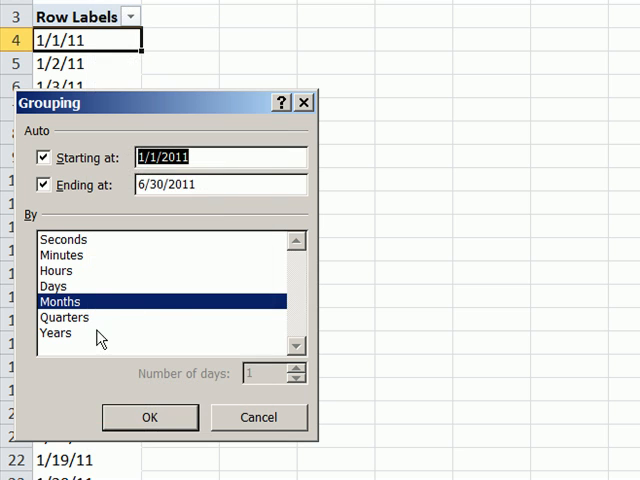
{"action": "left_click", "coordinate": [52, 286]}
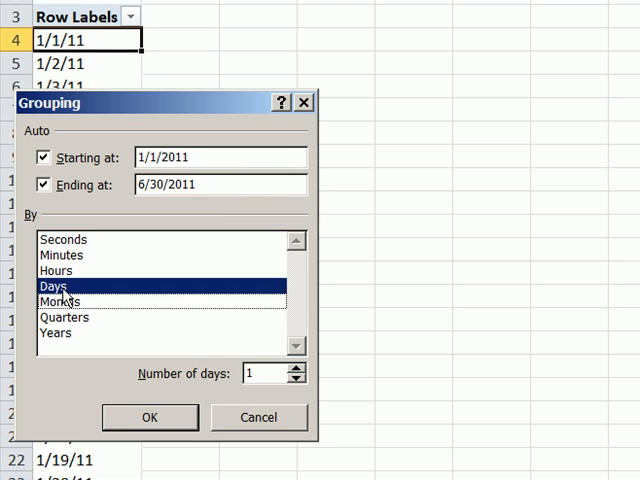
{"action": "type", "text": "7"}
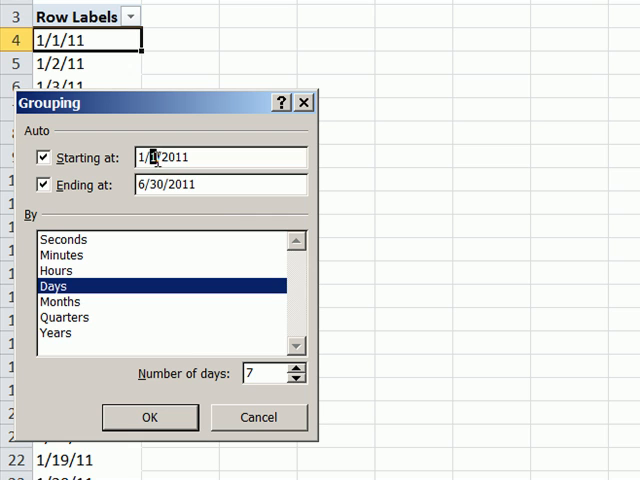
{"action": "left_click", "coordinate": [44, 156]}
{"action": "type", "text": "3"}
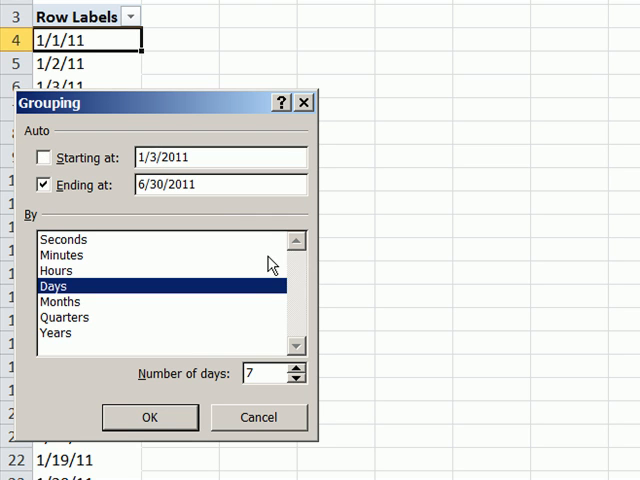
{"action": "left_click", "coordinate": [148, 416]}
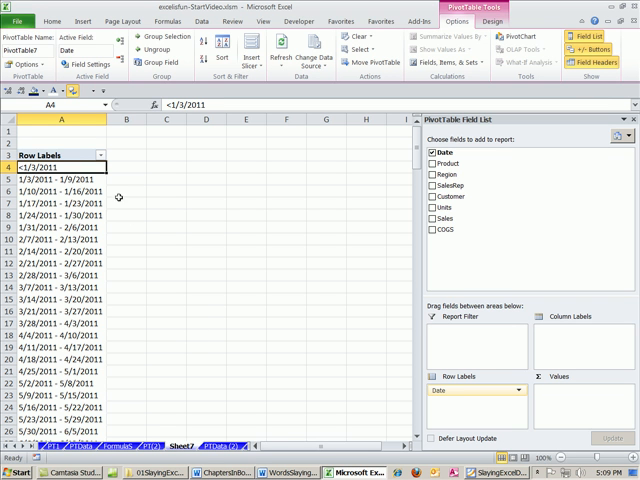
Add Sum of Sales to the weekly rows and format it as Currency via Value Field Settings
{"action": "scroll", "scroll_direction": "down", "scroll_amount": 3}
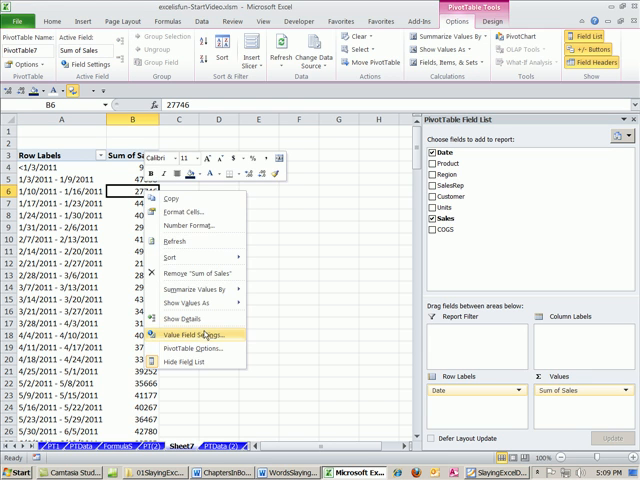
{"action": "left_click", "coordinate": [204, 332]}
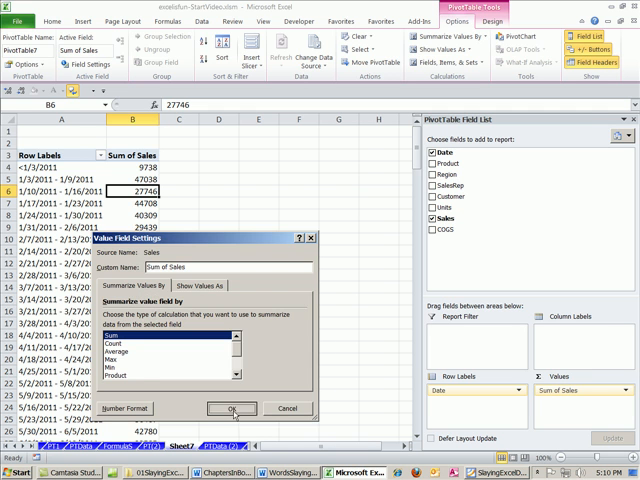
{"action": "left_click", "coordinate": [232, 408]}
{"action": "type", "text": "PTWeekly"}
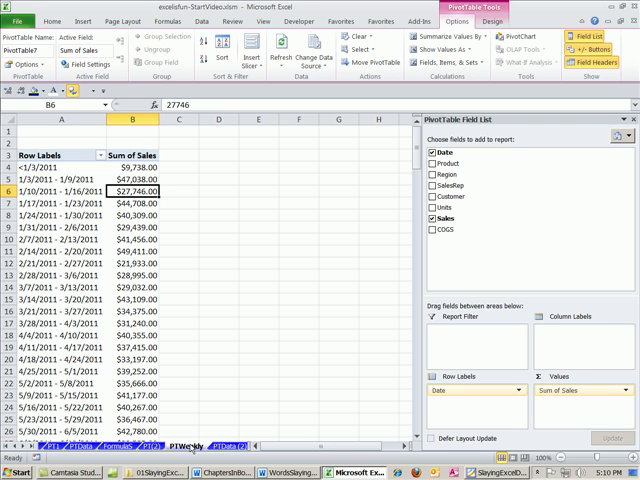
{"action": "mouse_move", "coordinate": [360, 364]}
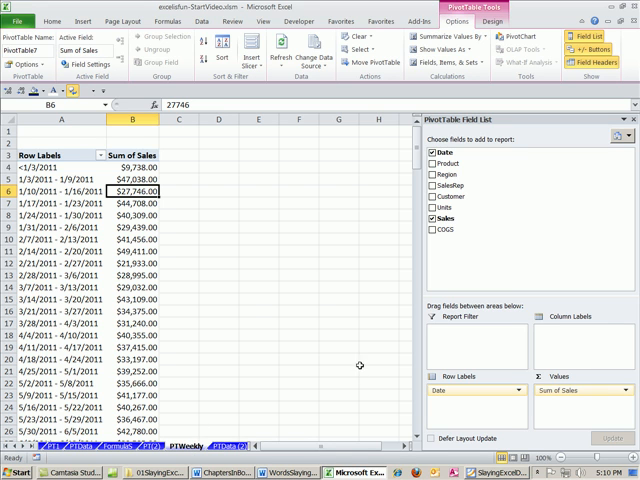
{"action": "mouse_move", "coordinate": [336, 428]}
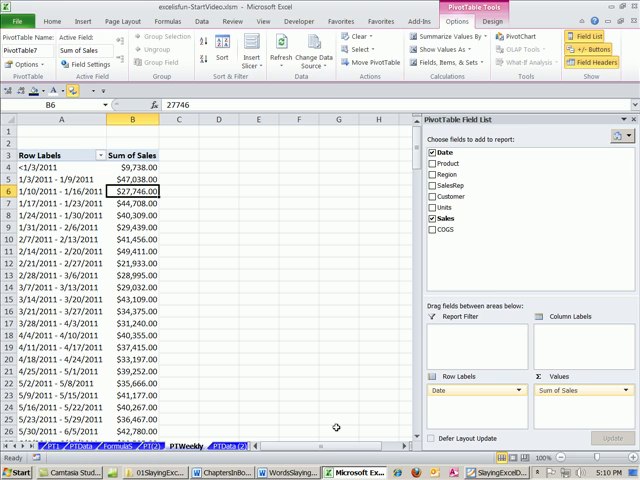